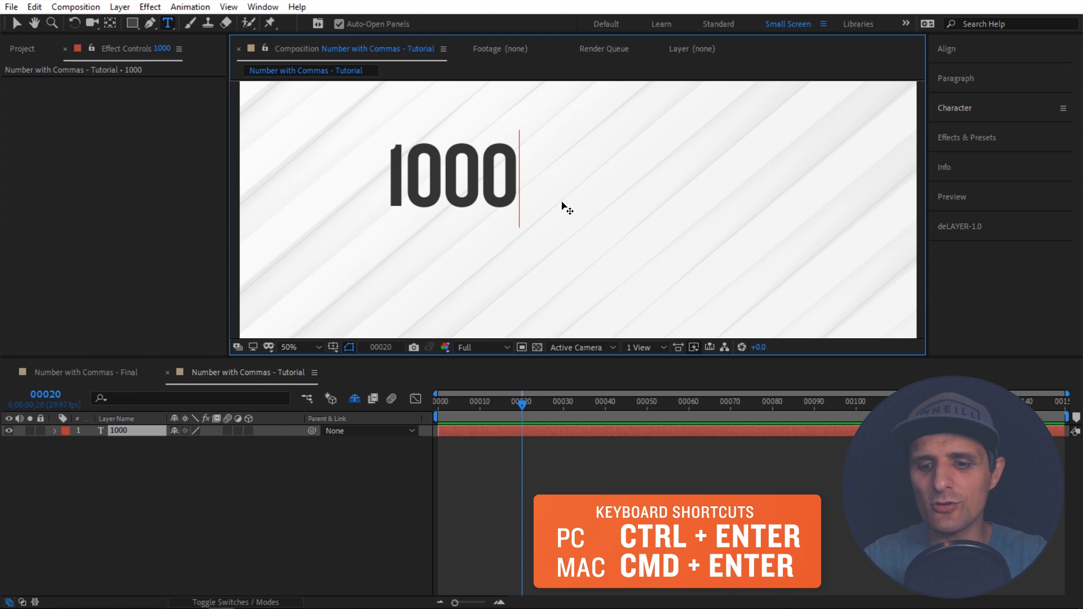
# Create a text layer reading 1000 with the Type tool and commit it
pyautogui.click(452, 176)
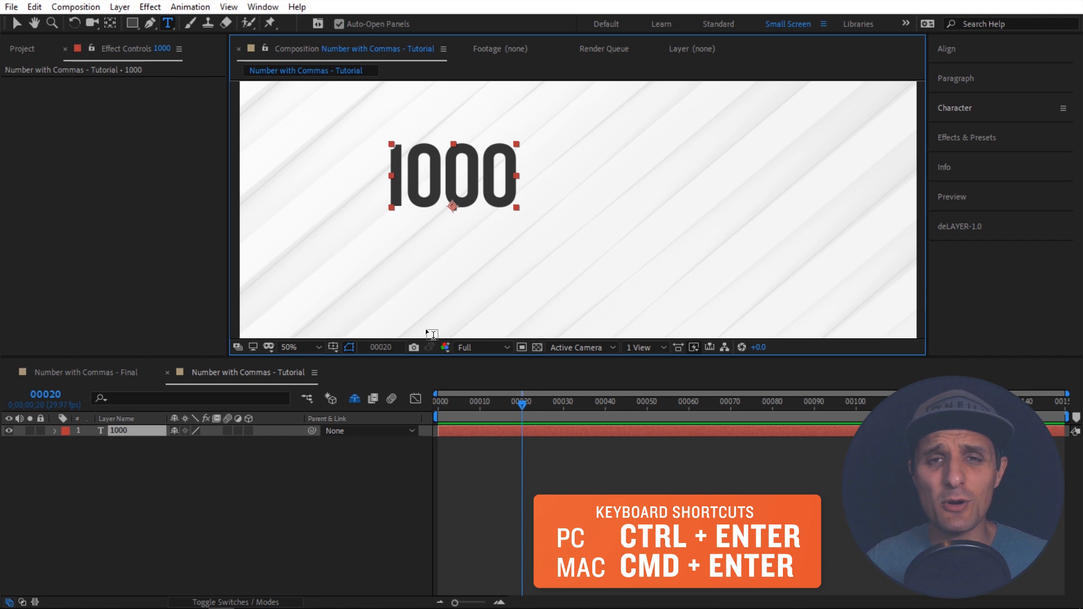
# Switch to the Selection tool (V) to center the 1000 text layer in the composition
pyautogui.press('v')
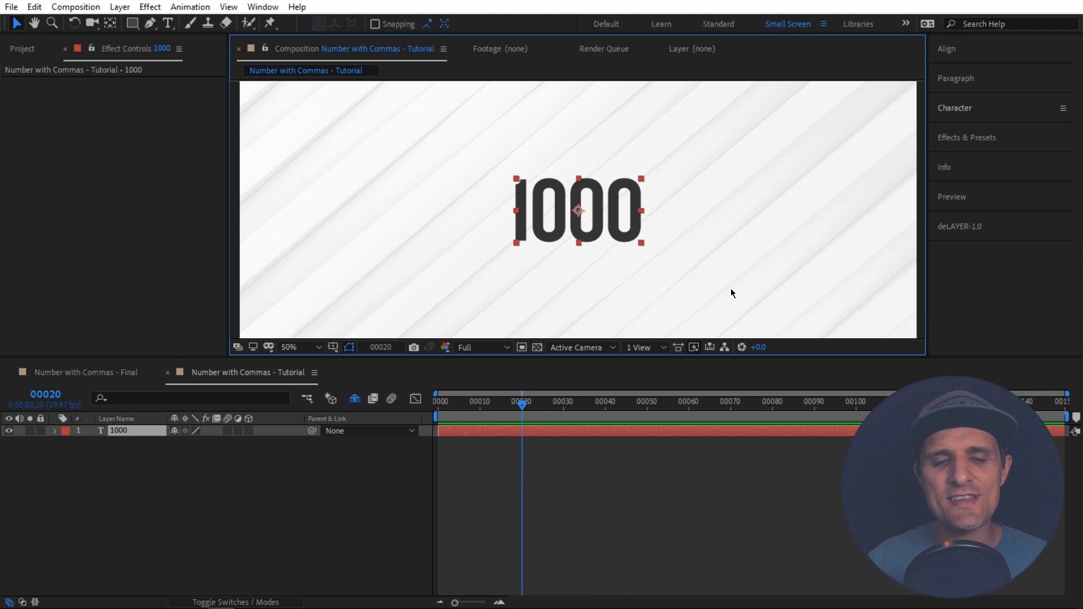
pyautogui.moveTo(553, 256)
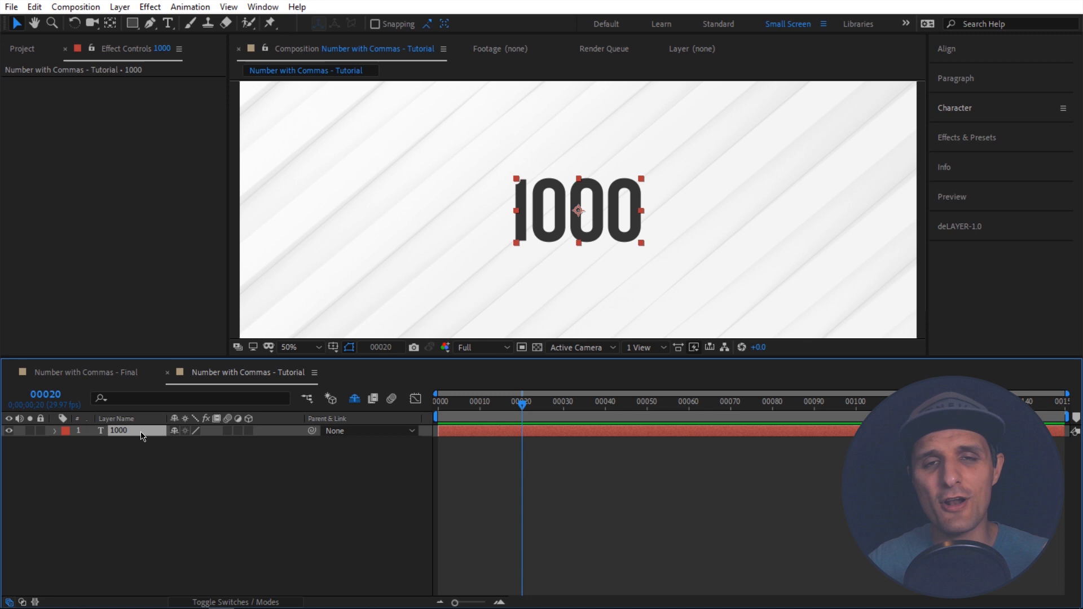
# Search 'sou' to reveal the text layer's Source Text property in the timeline
pyautogui.write('sou')
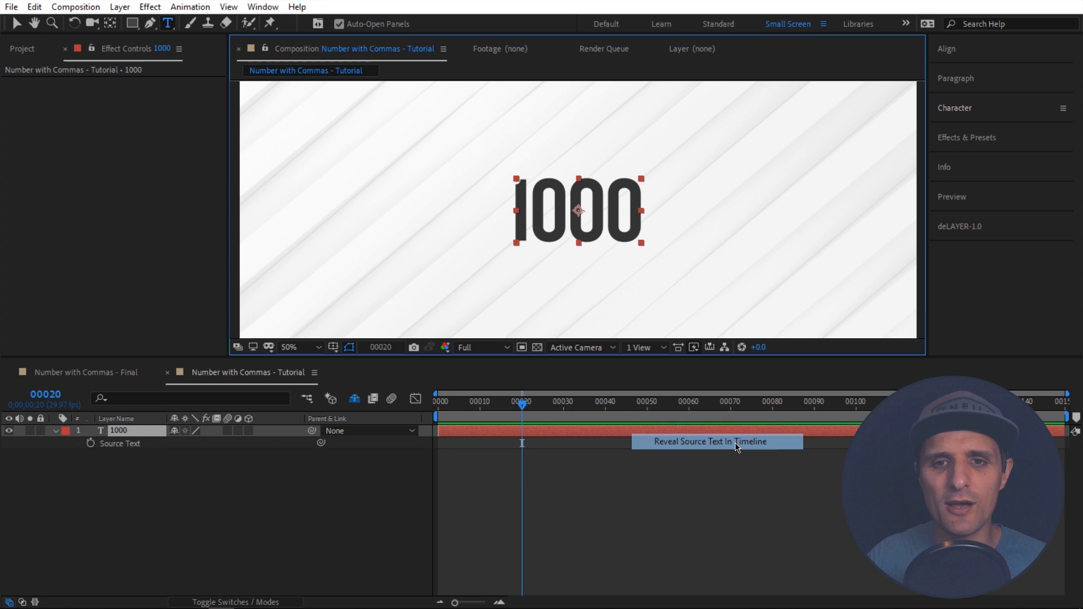
pyautogui.moveTo(125, 447)
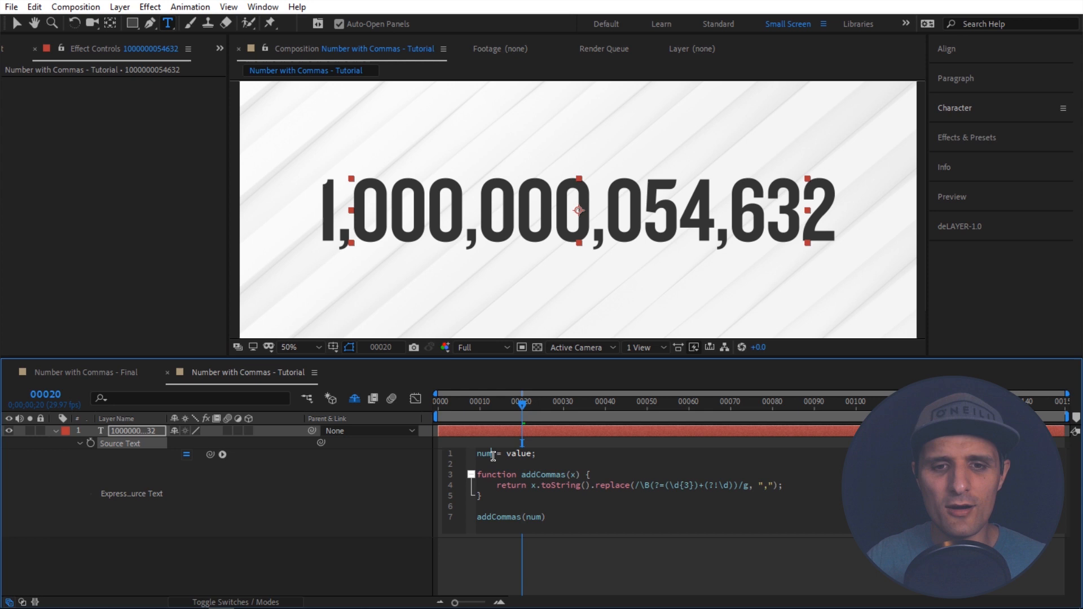
# Replace the num value in the addCommas expression with the test number 52200
pyautogui.doubleClick(519, 454)
pyautogui.write('52200')
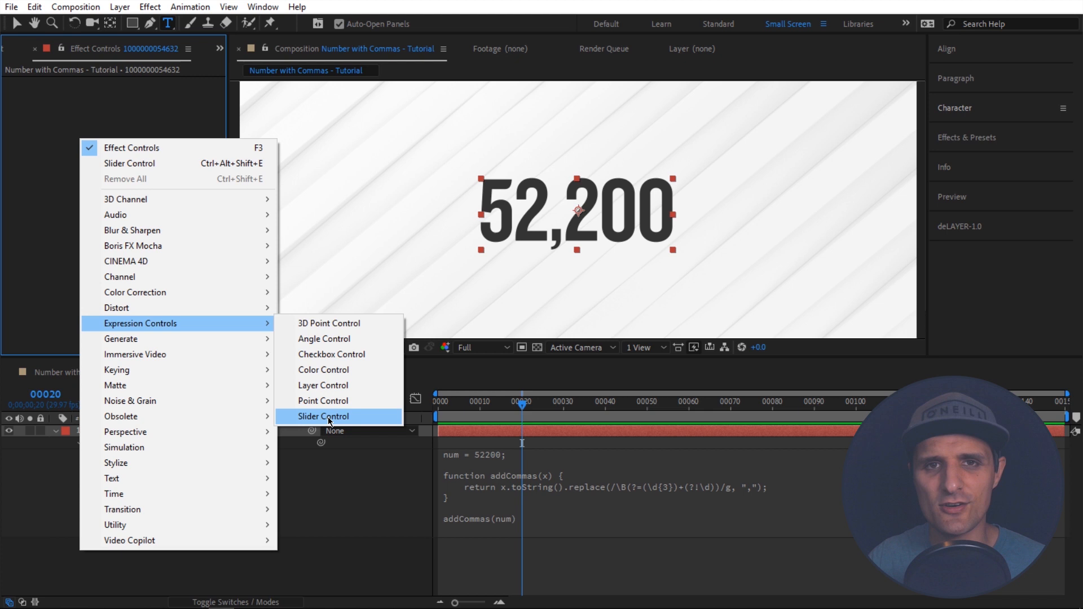
# Apply a Slider Control effect to the text layer and name it Number
pyautogui.click(324, 416)
pyautogui.write('Number')
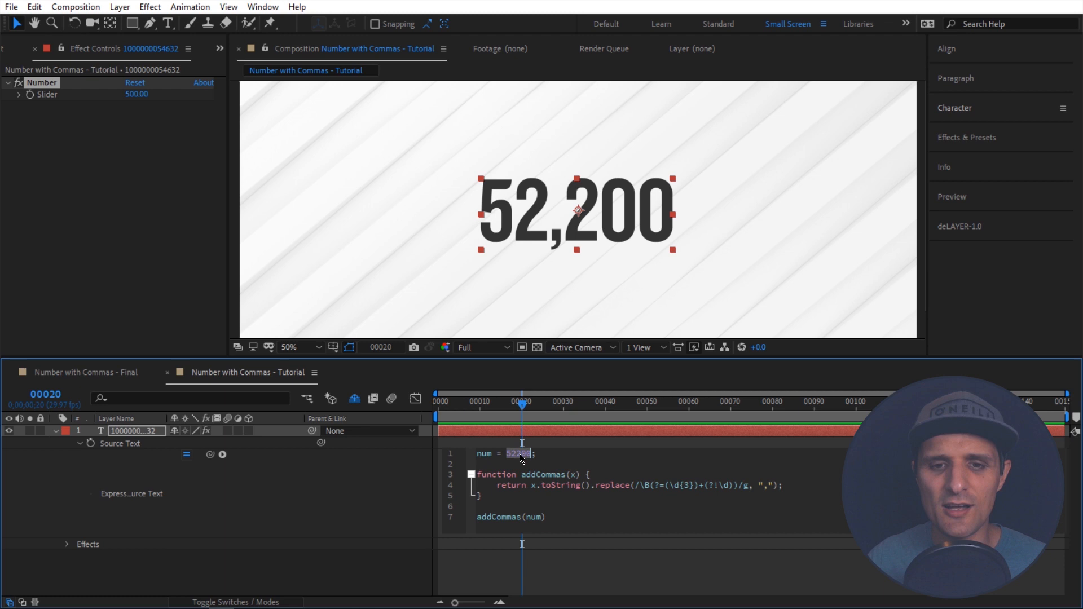
# Set num to effect("Number")("Slider").value so the text reads the slider with commas
pyautogui.write('effect("Number")("Slider")')
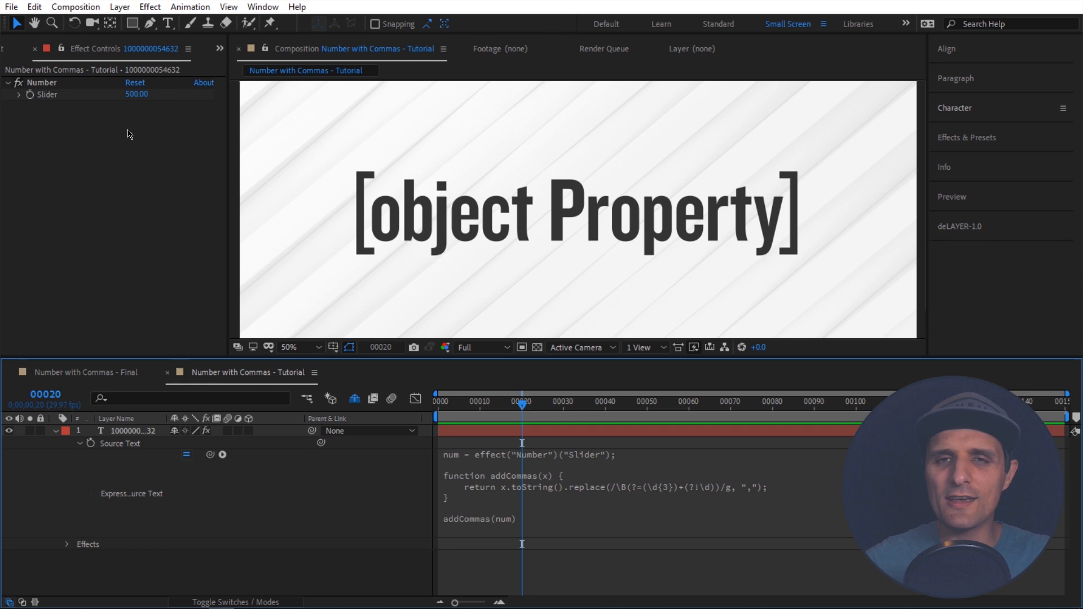
pyautogui.moveTo(446, 247)
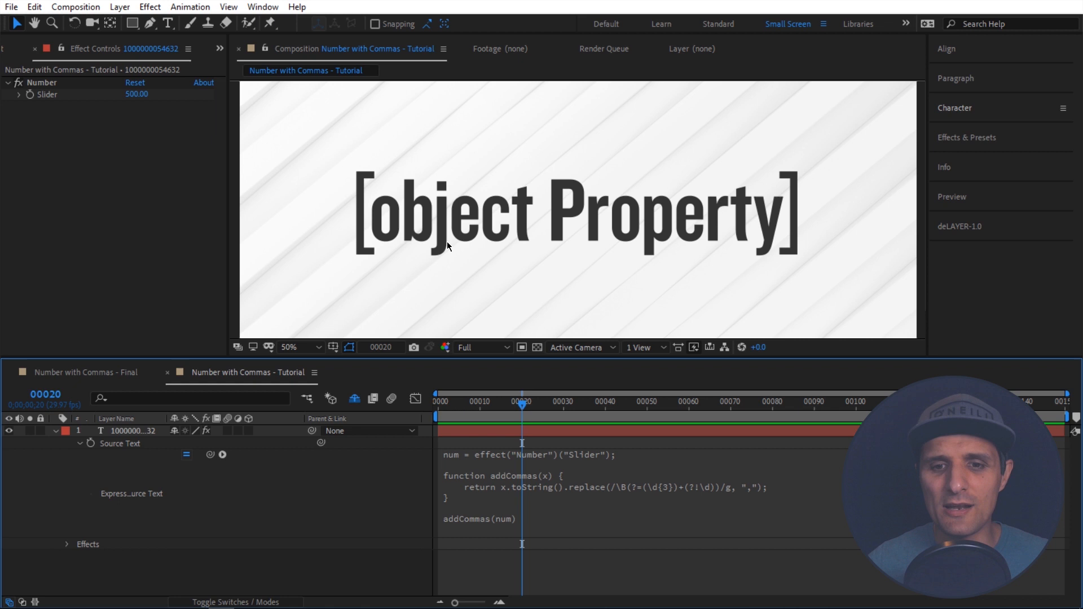
pyautogui.write('.value')
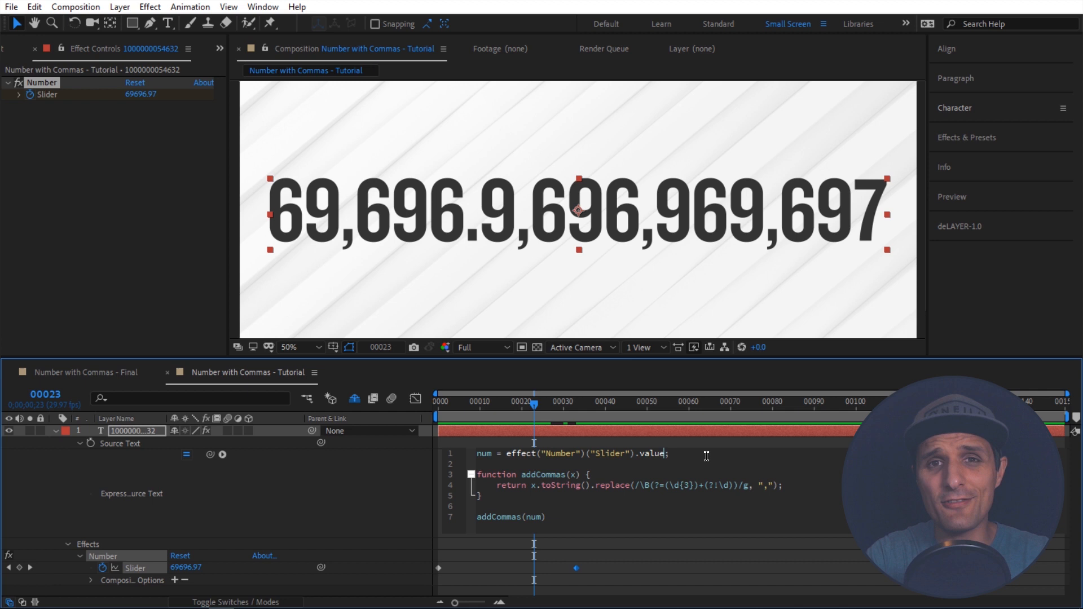
# Append .toFixed to the slider value to start rounding off its decimals
pyautogui.write('.toFixed')
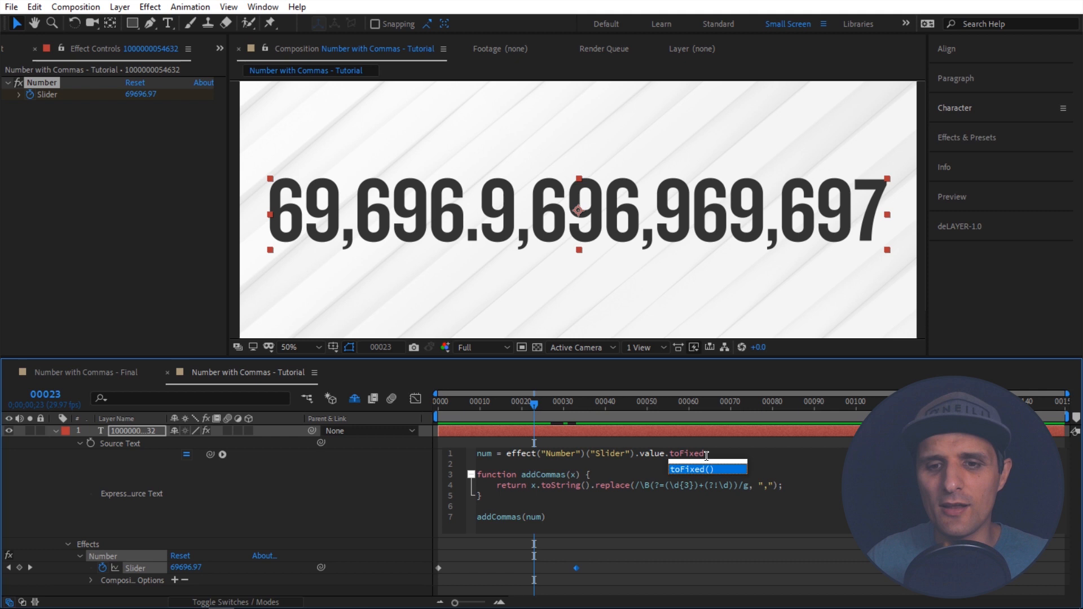